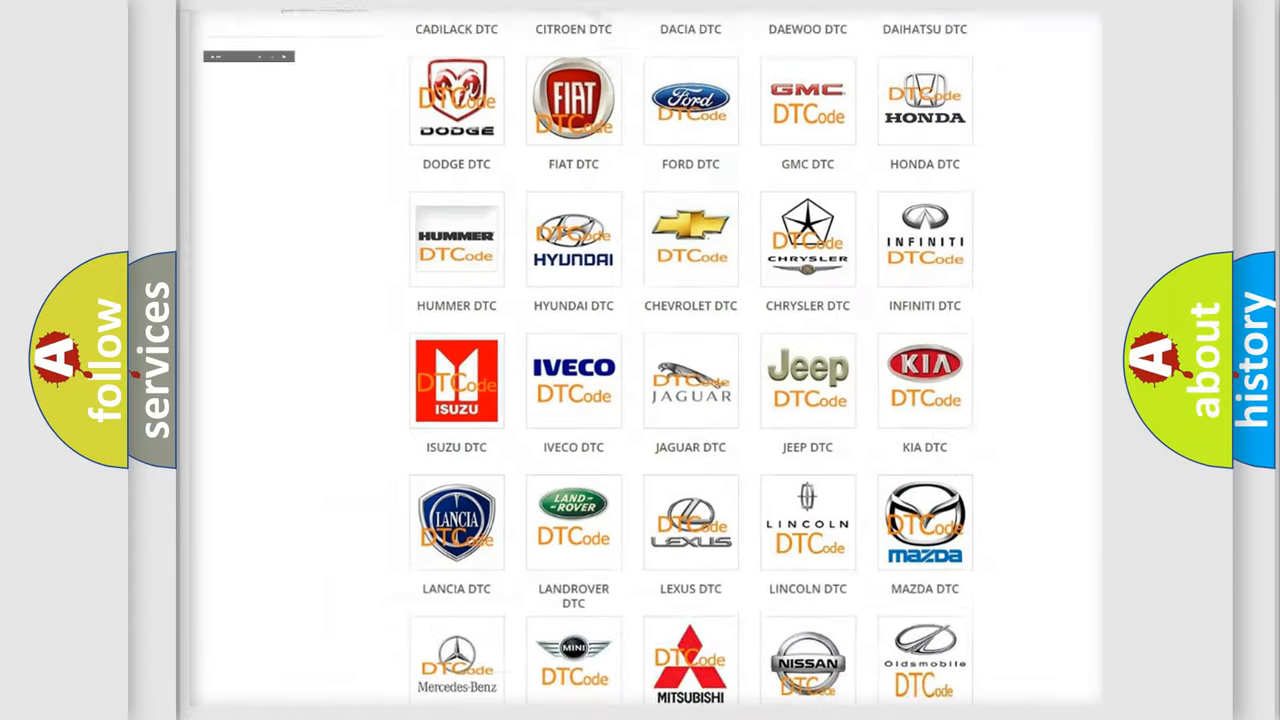
{"action": "scroll", "scroll_direction": "up", "scroll_amount": 3}
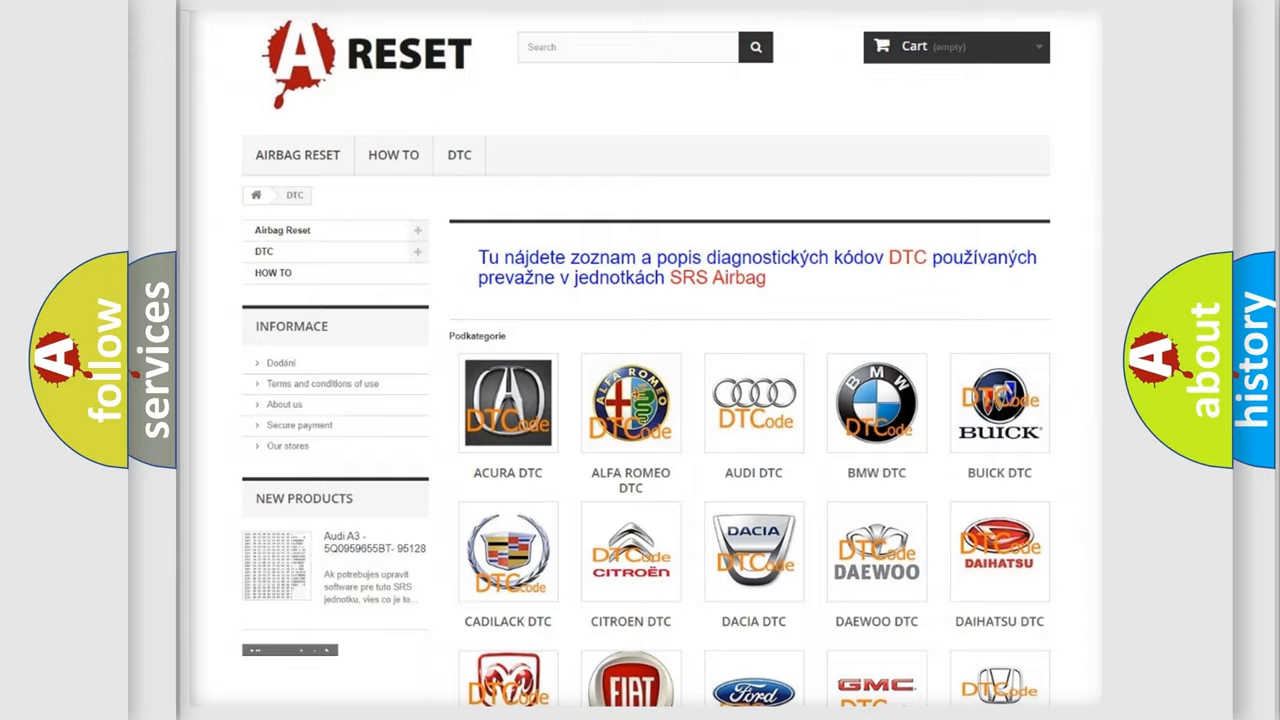
{"action": "scroll", "scroll_direction": "down", "scroll_amount": 3}
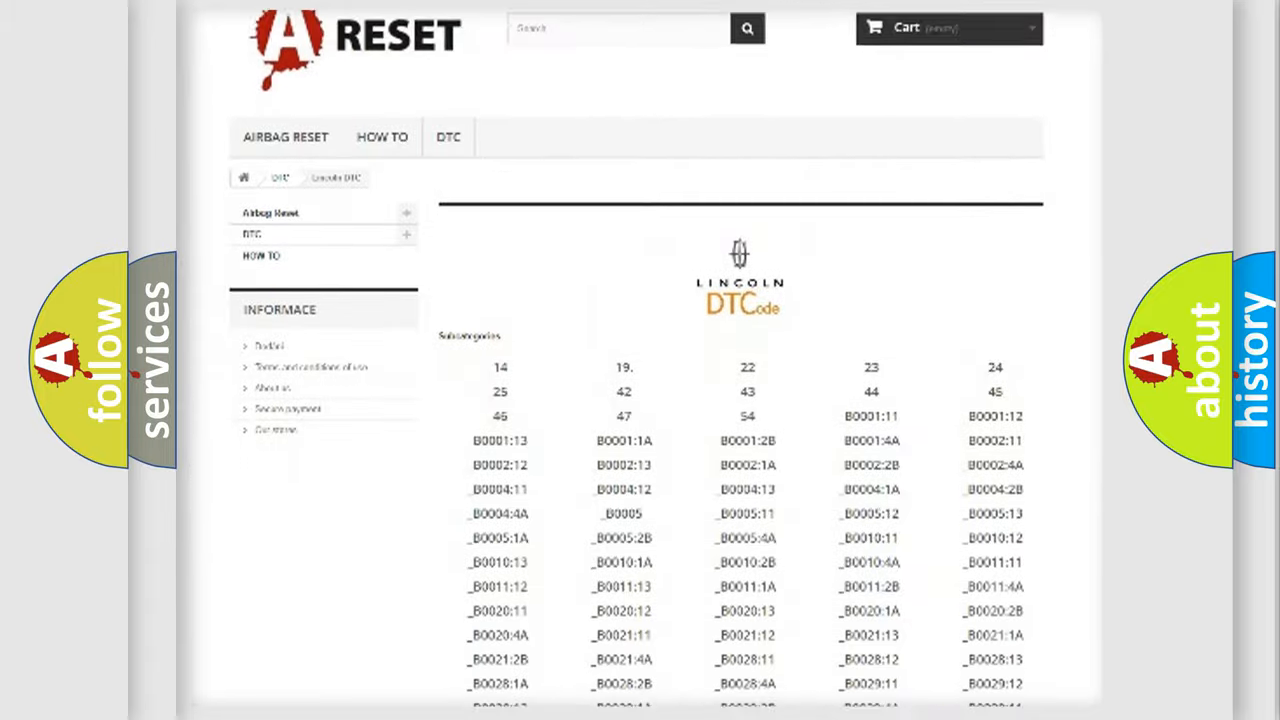
{"action": "scroll", "scroll_direction": "down", "scroll_amount": 3}
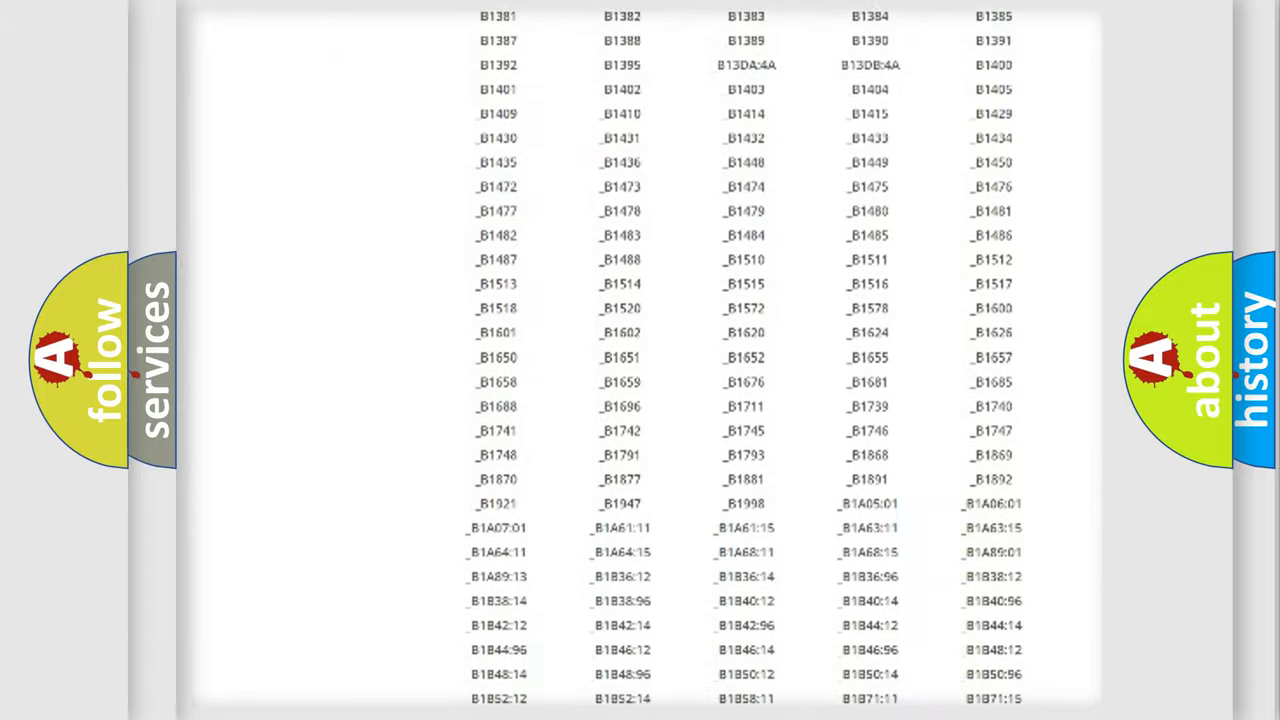